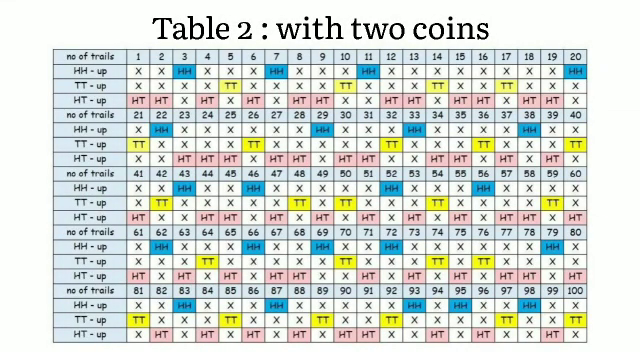
{"action": "key", "text": "right"}
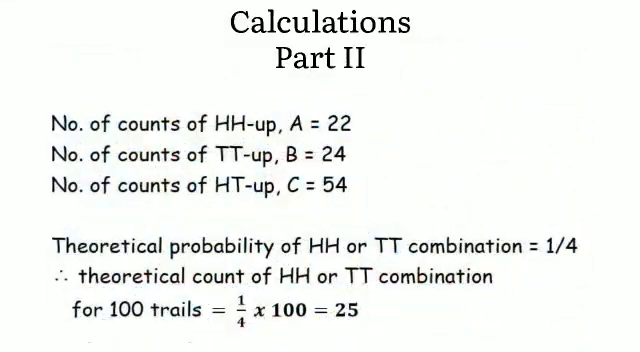